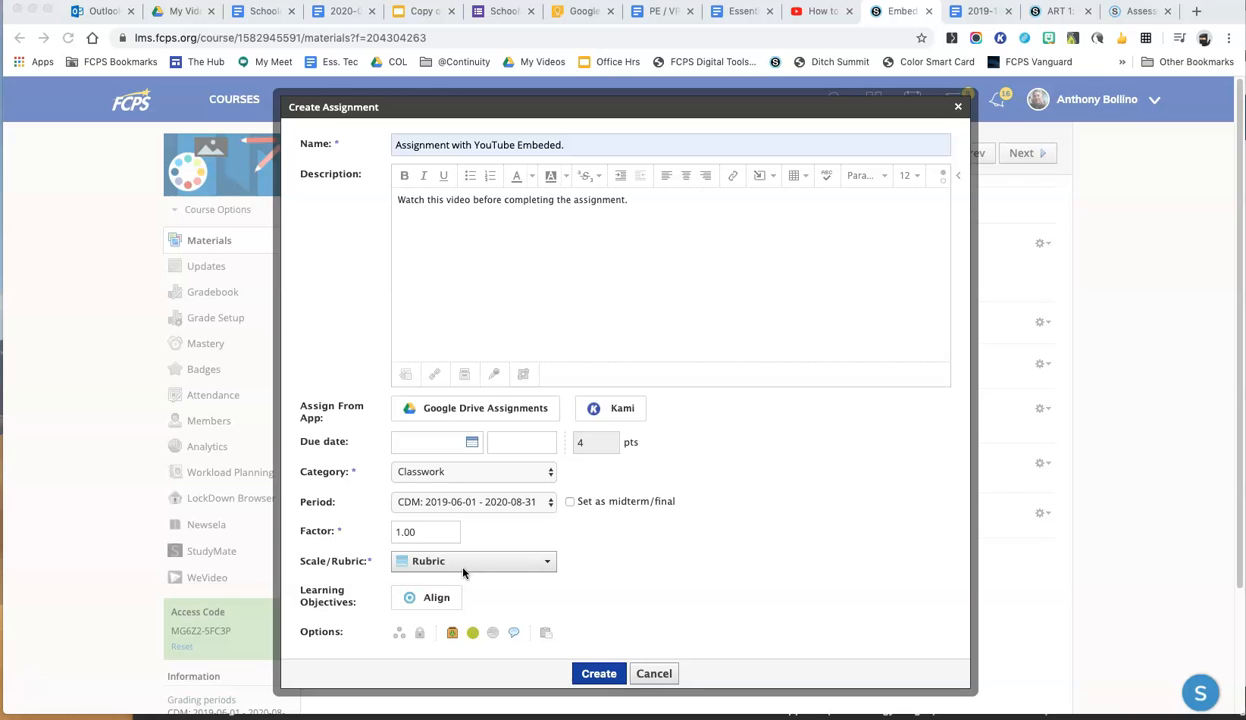
mouse_move(606, 465)
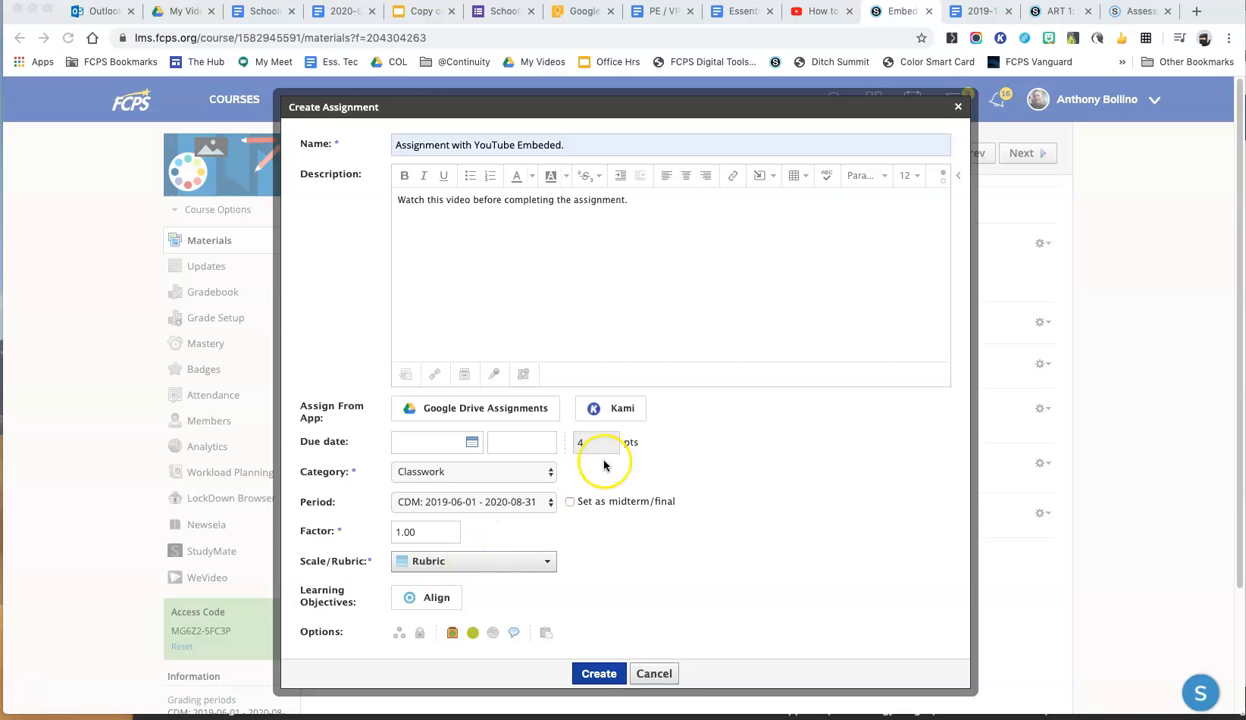
Copy the web address of the How to Draw Faces YouTube video.
click(815, 11)
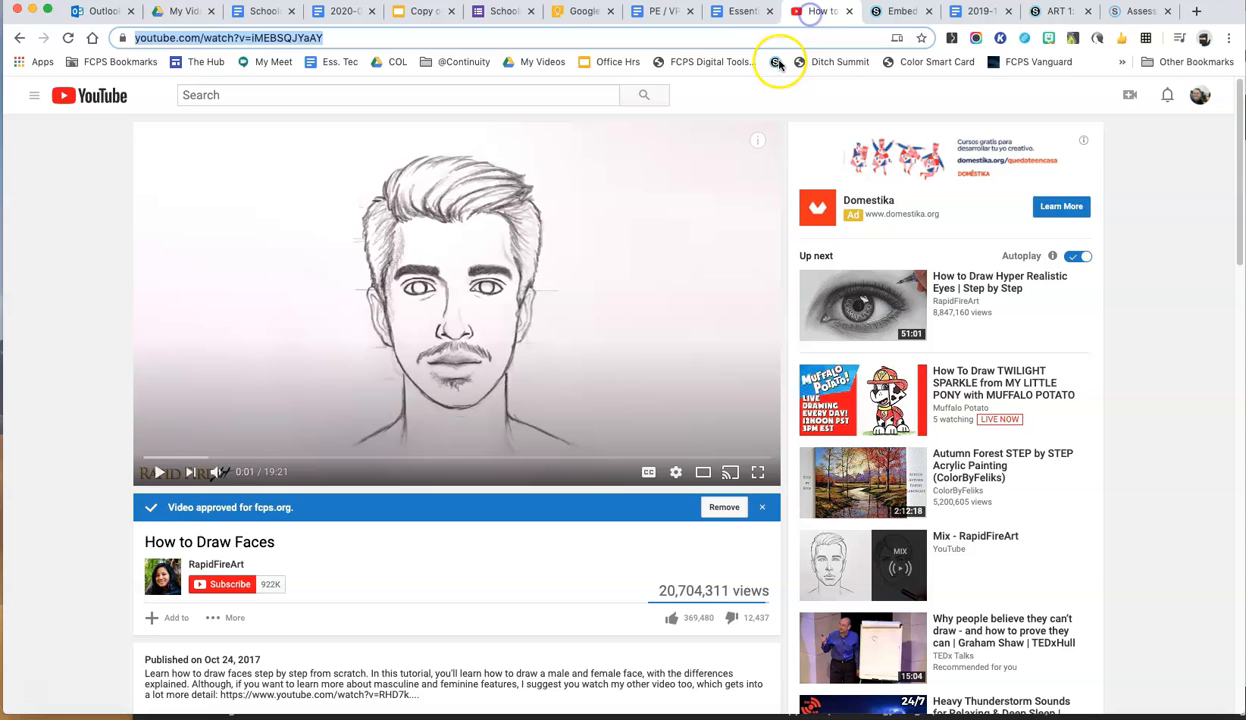
mouse_move(293, 562)
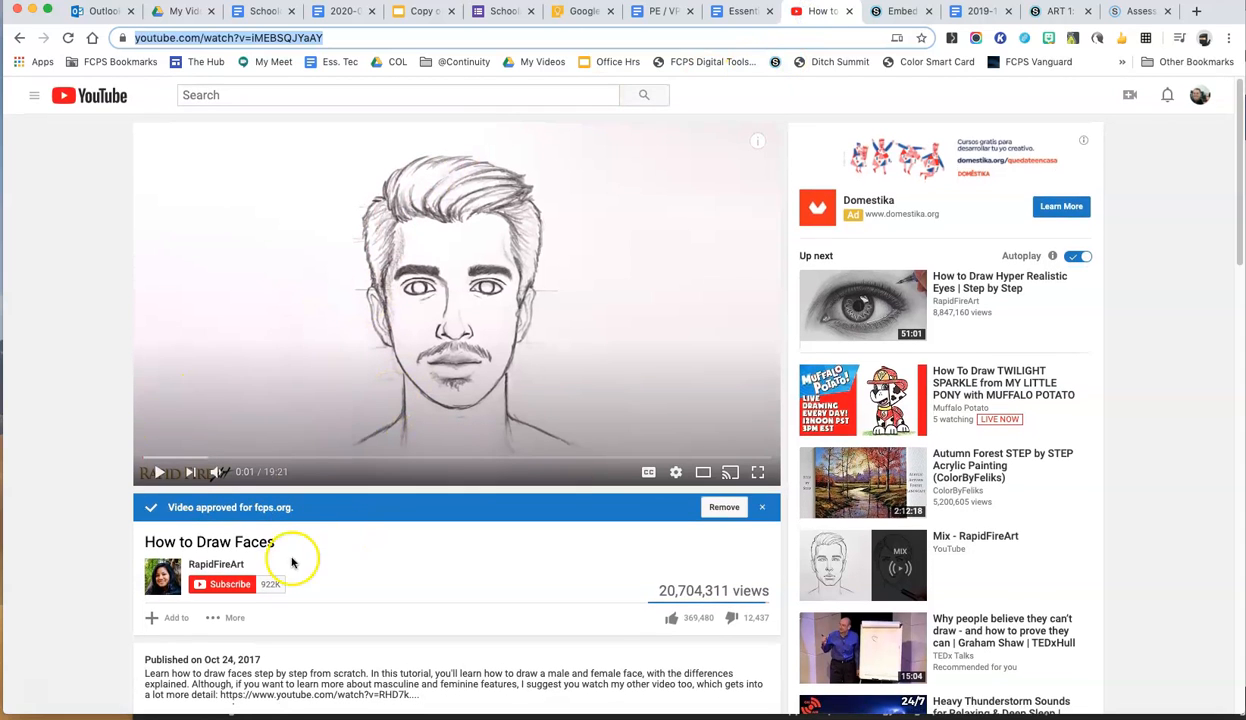
right_click(280, 38)
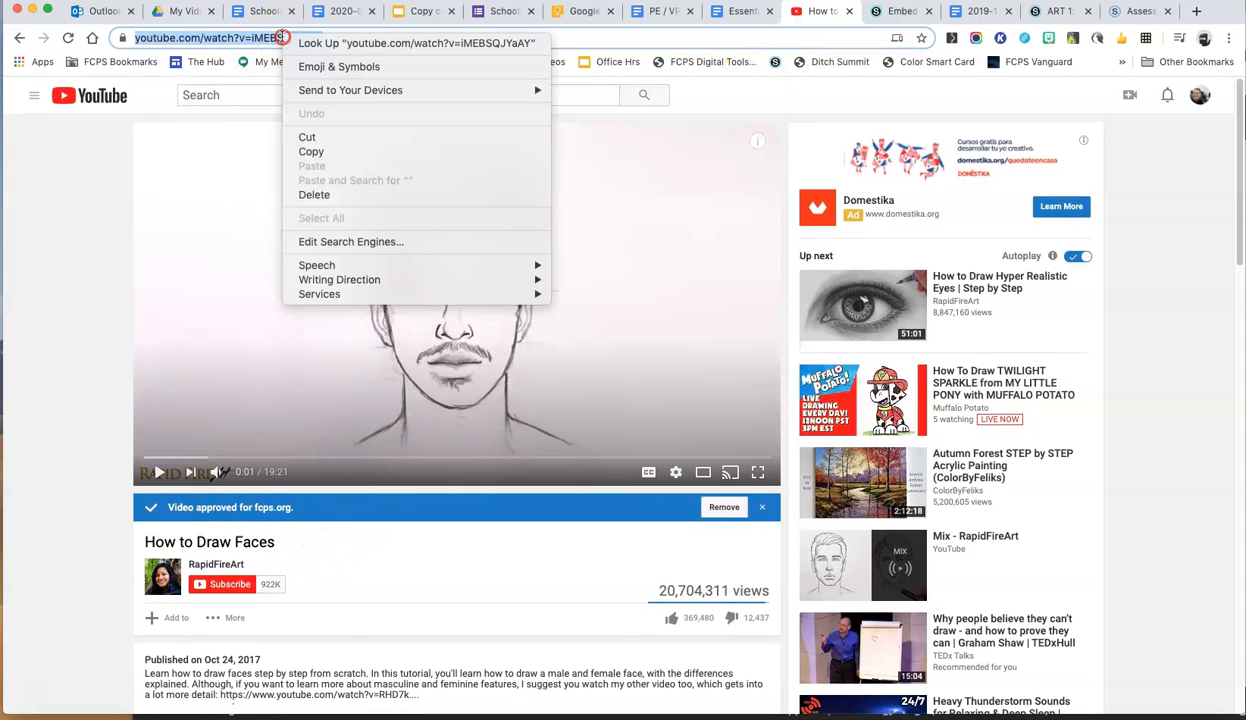
click(340, 172)
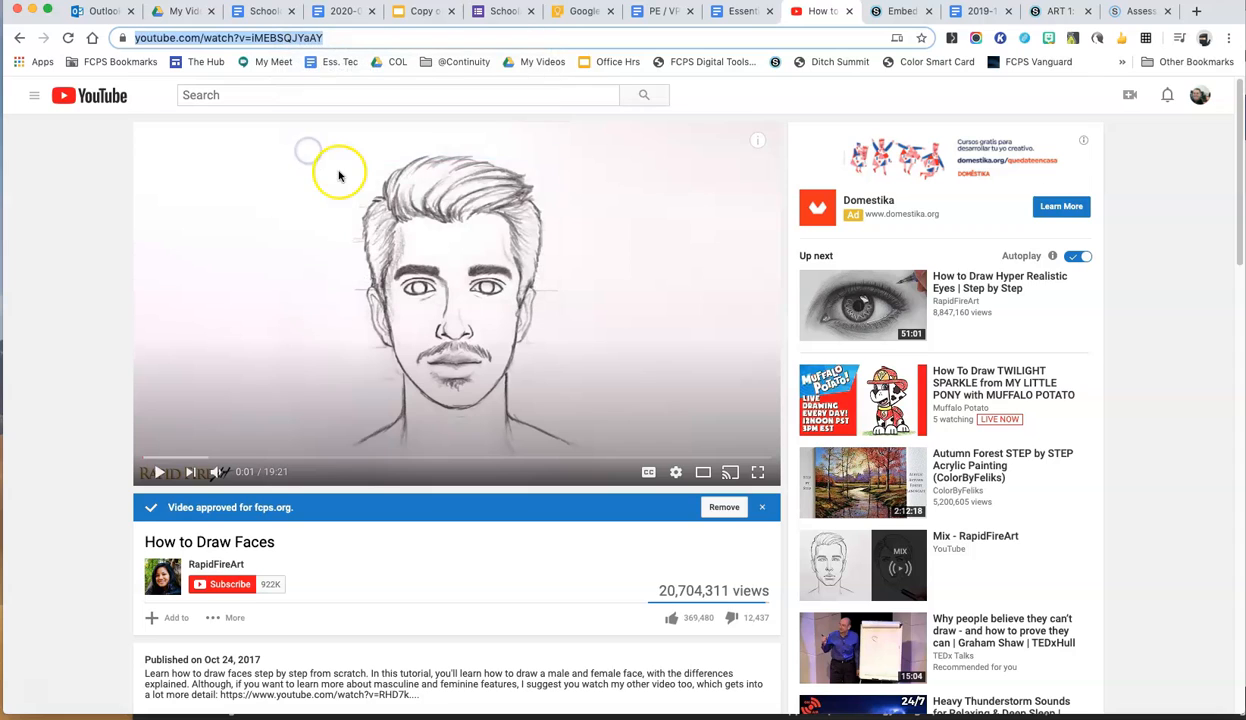
mouse_move(447, 136)
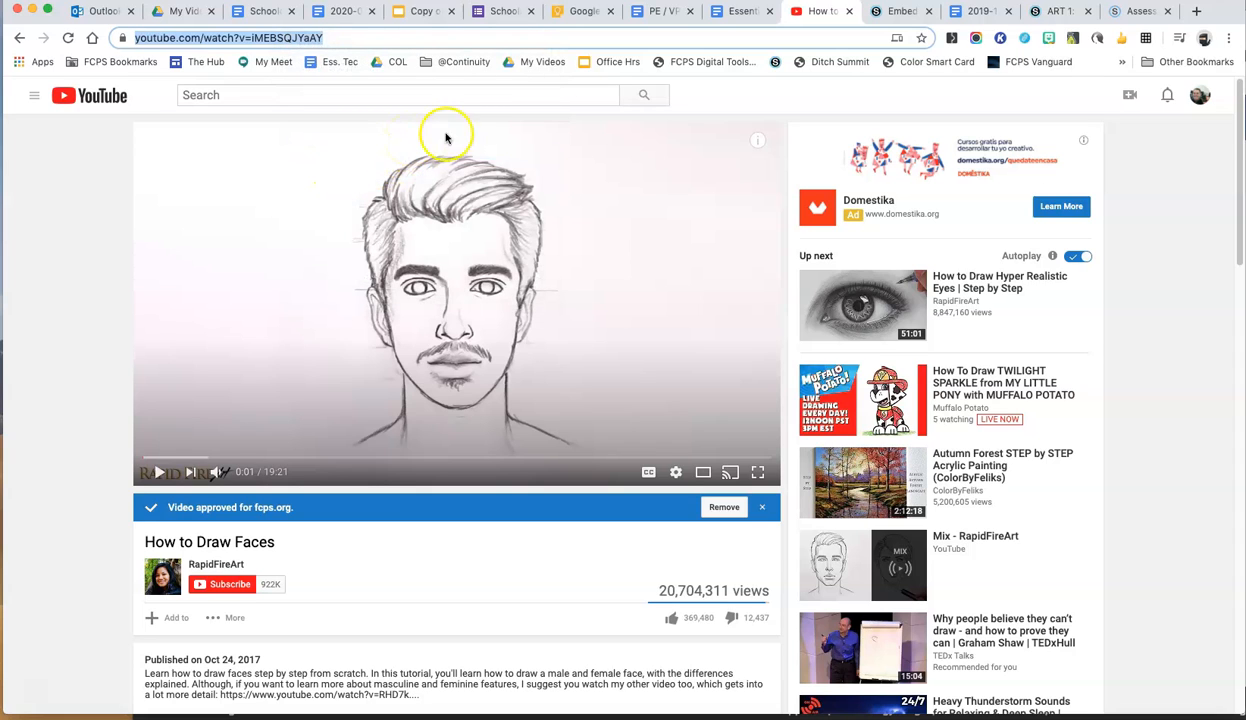
Back in the assignment description, choose YouTube from Insert Content.
click(895, 11)
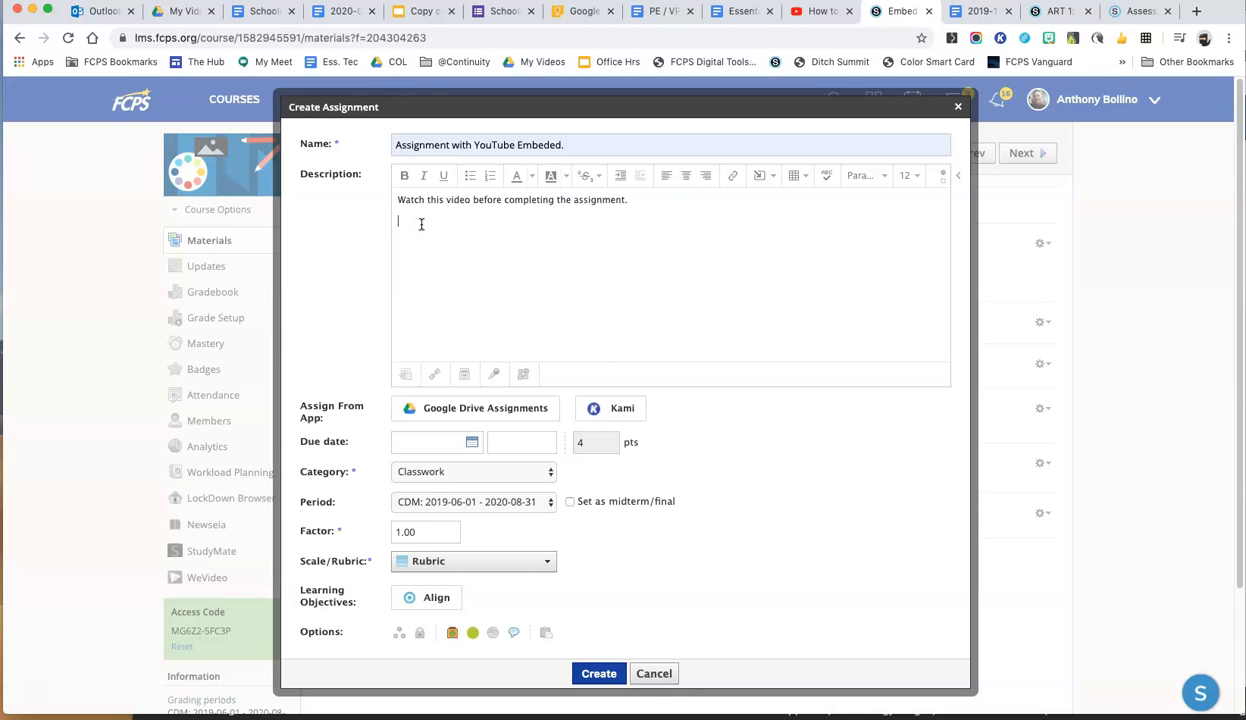
mouse_move(757, 176)
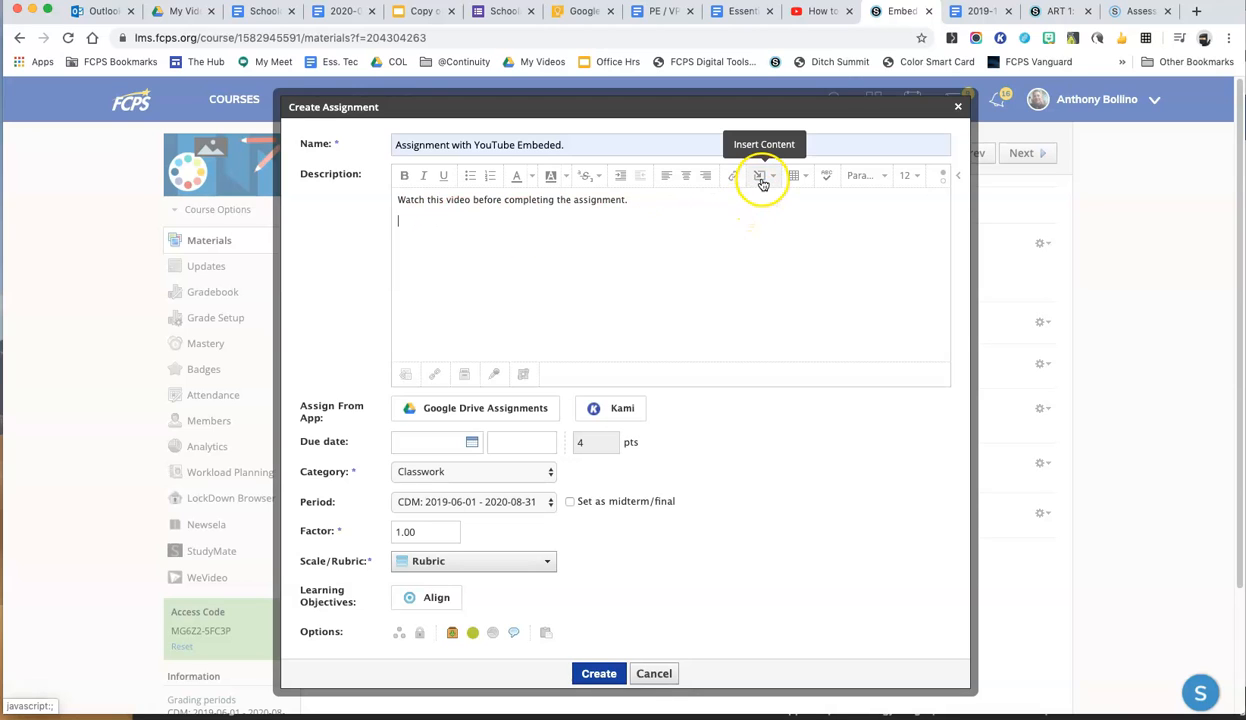
click(758, 175)
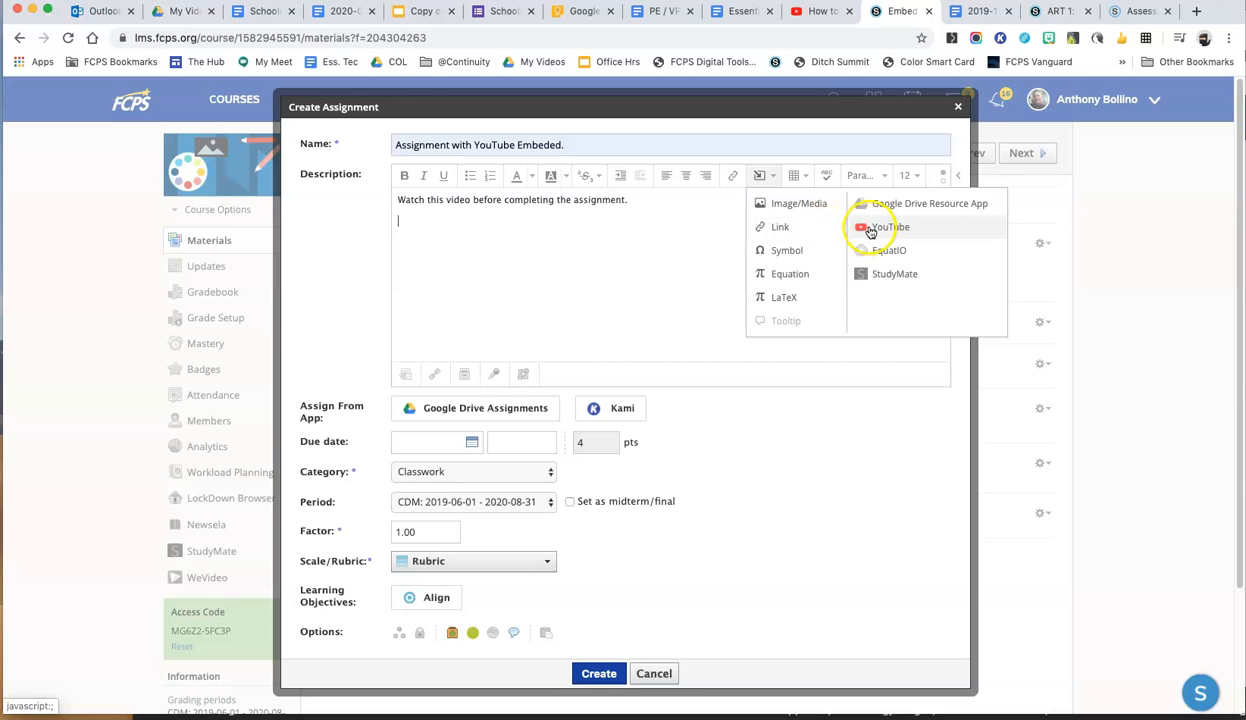
click(888, 226)
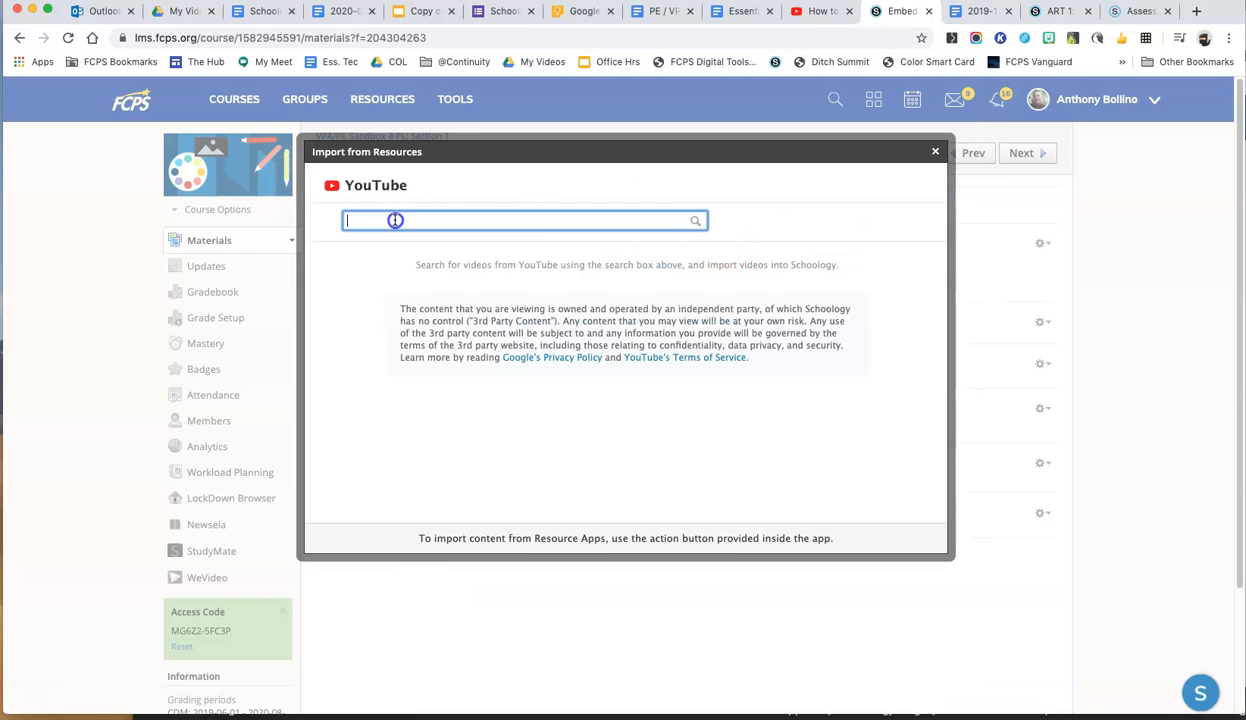
Search YouTube using the pasted video address.
right_click(385, 220)
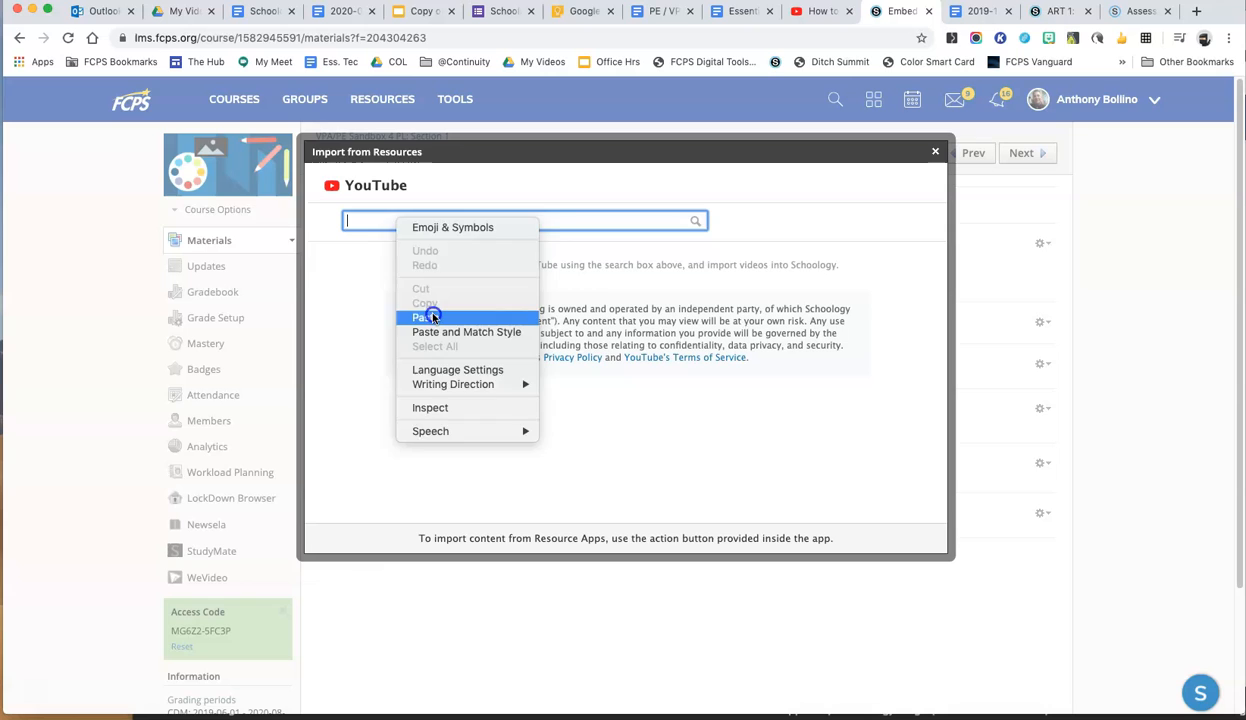
click(422, 317)
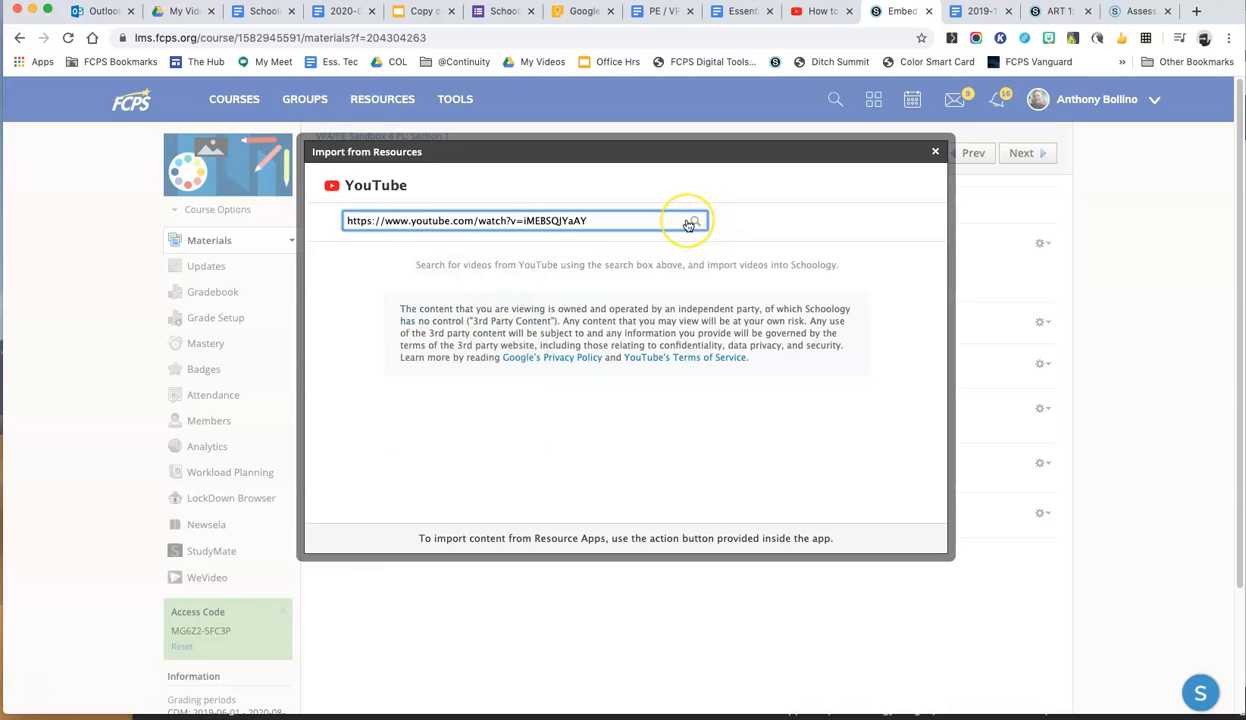
click(690, 221)
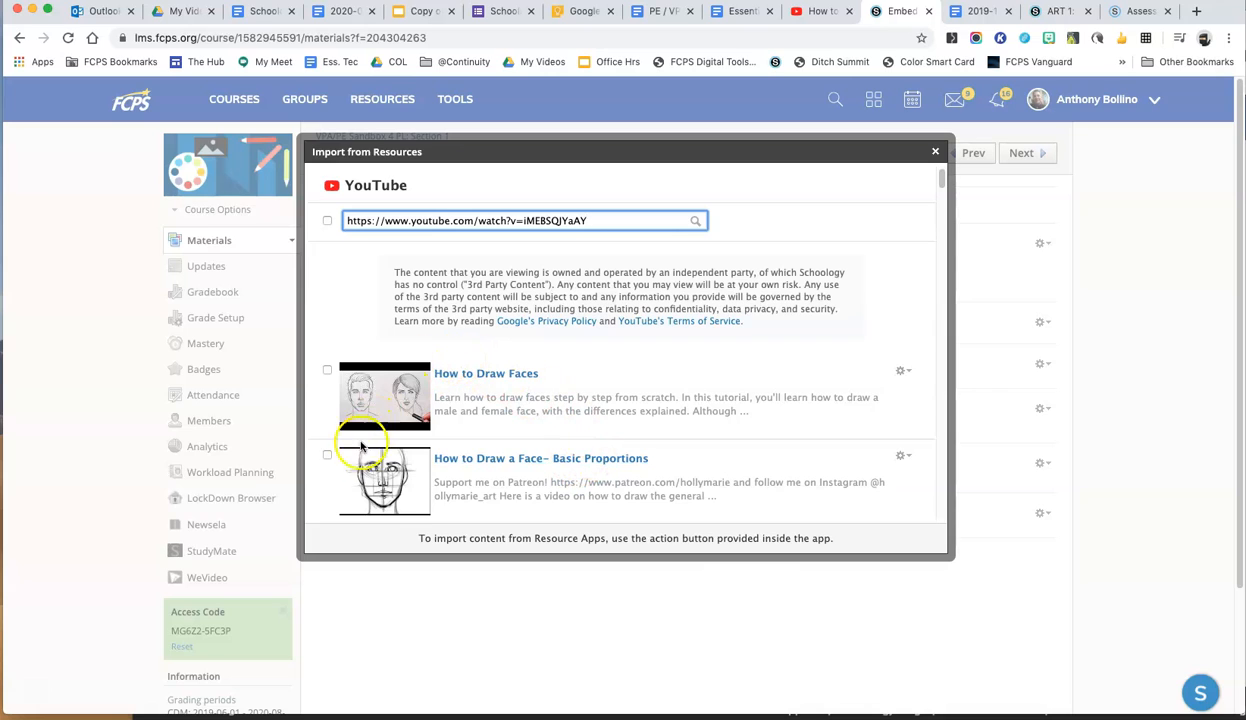
Import the How to Draw a Face- Basic Proportions result as an embed.
click(327, 455)
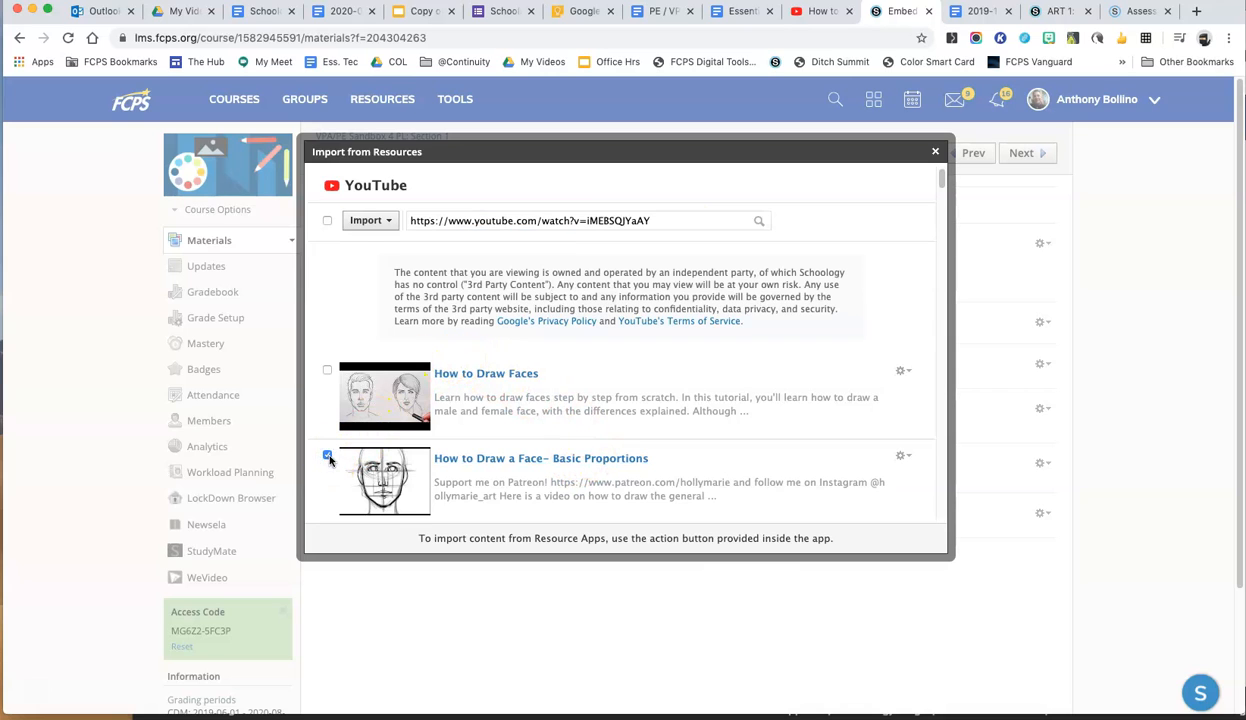
click(369, 220)
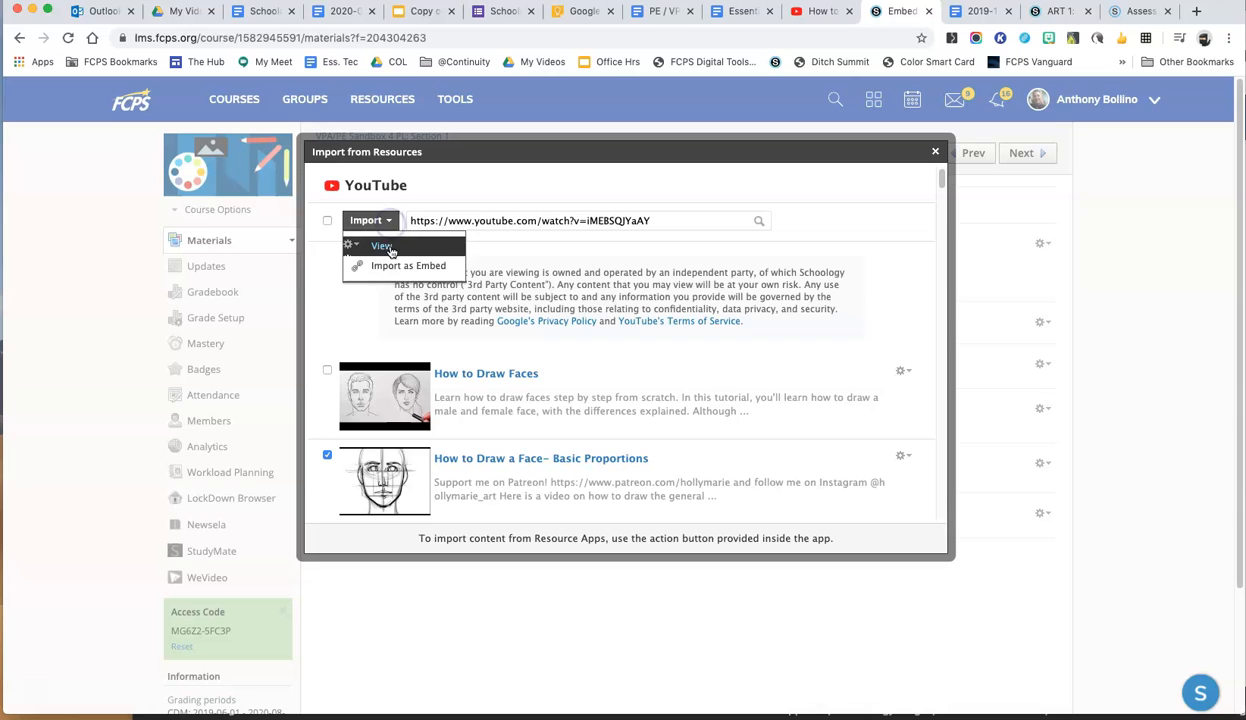
click(410, 265)
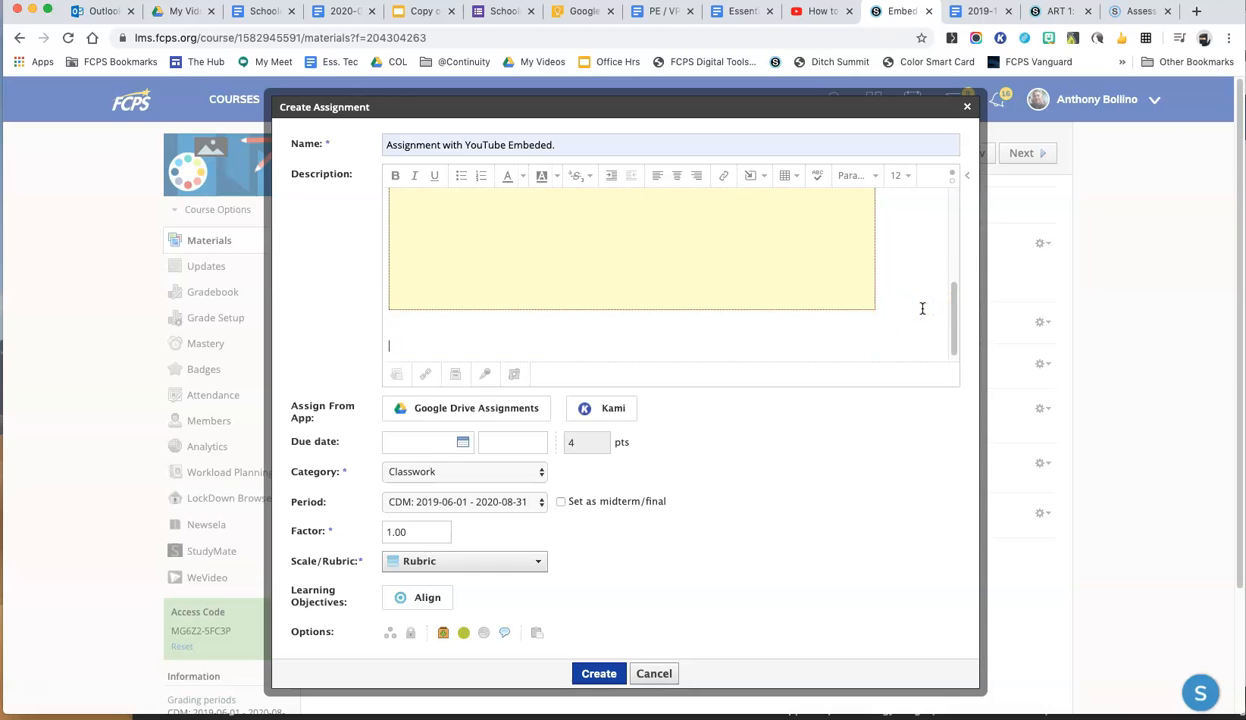
Add 'Submit when done.' to the description and open the created assignment.
text(Submit)
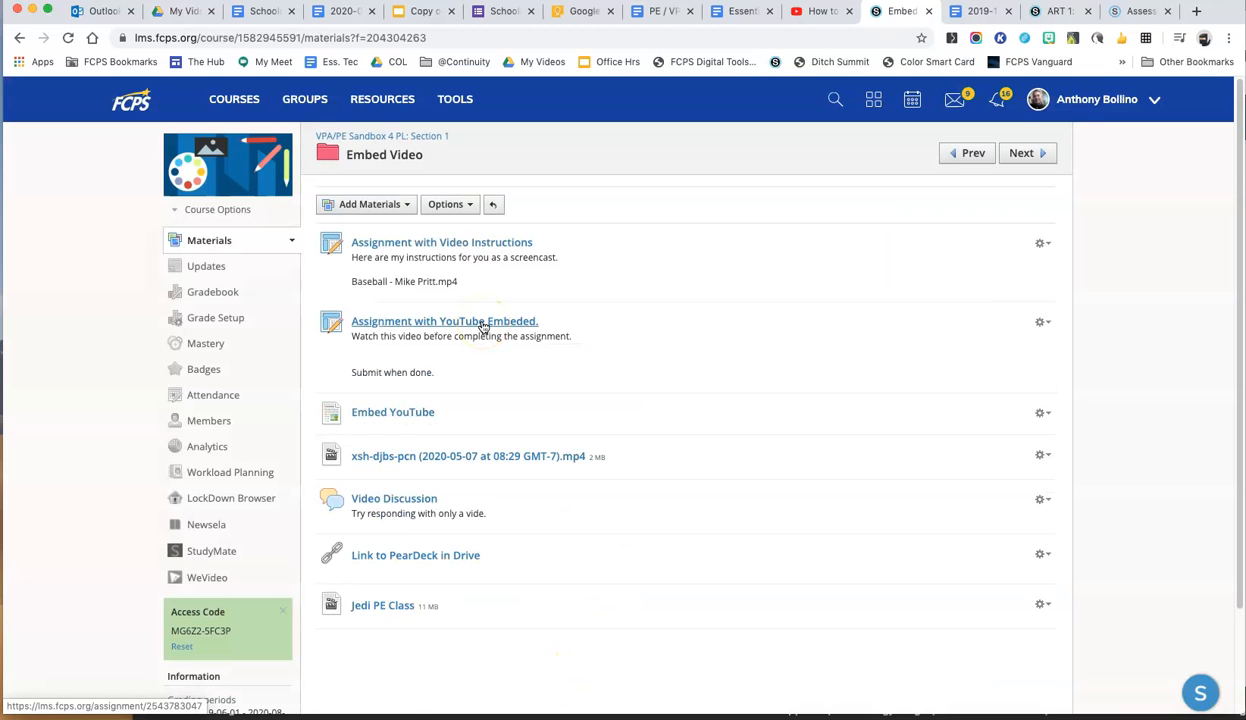
click(444, 321)
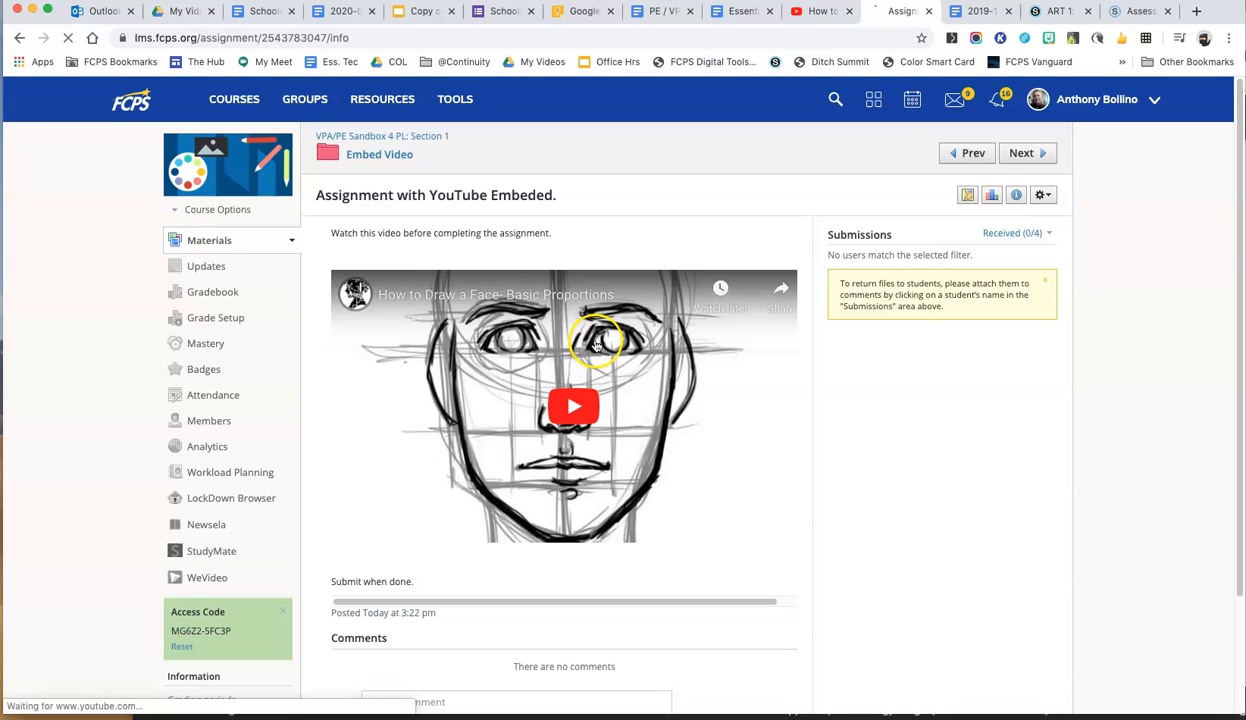